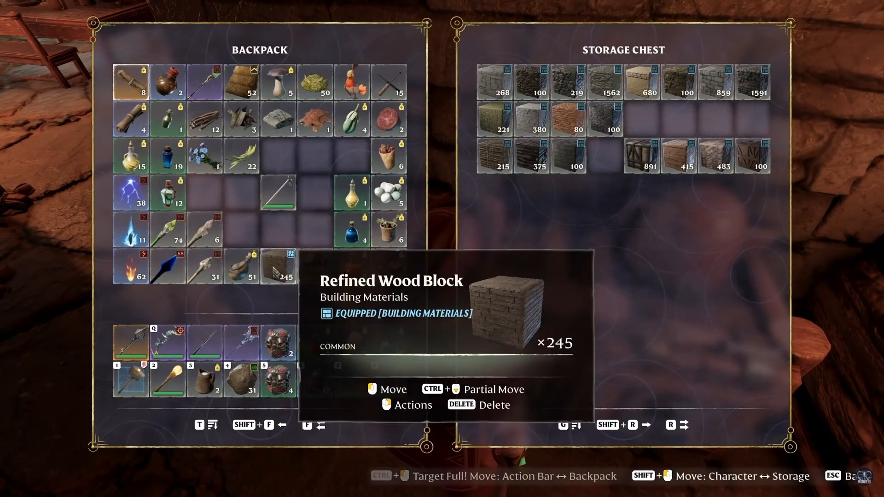
Step: Stop the Enshrouded server from its management page and bring up its Server Config editor
key(Escape)
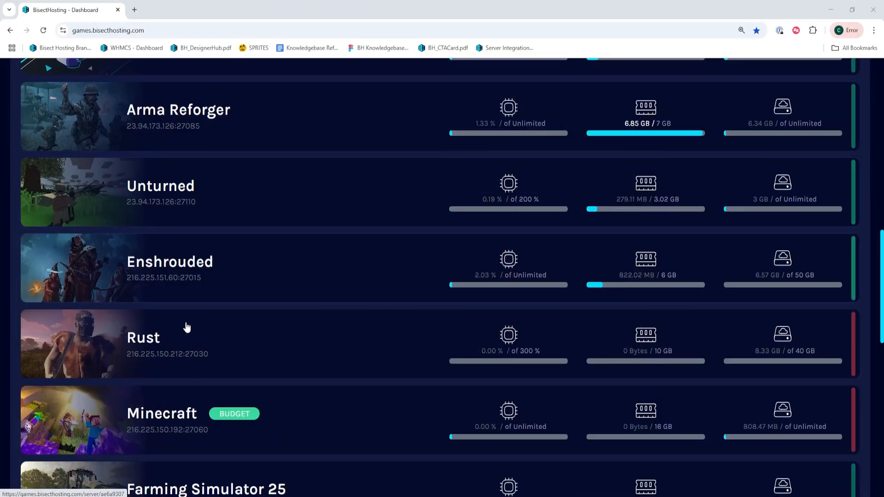
mouse_move(240, 322)
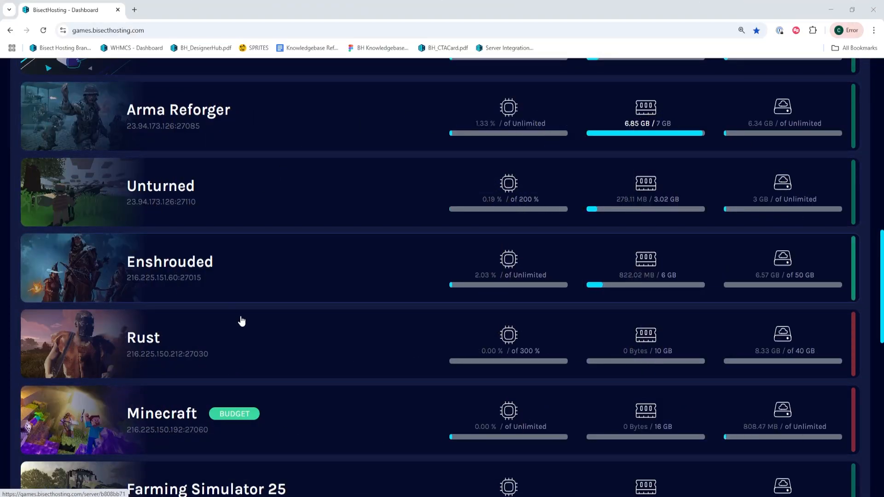
click(169, 267)
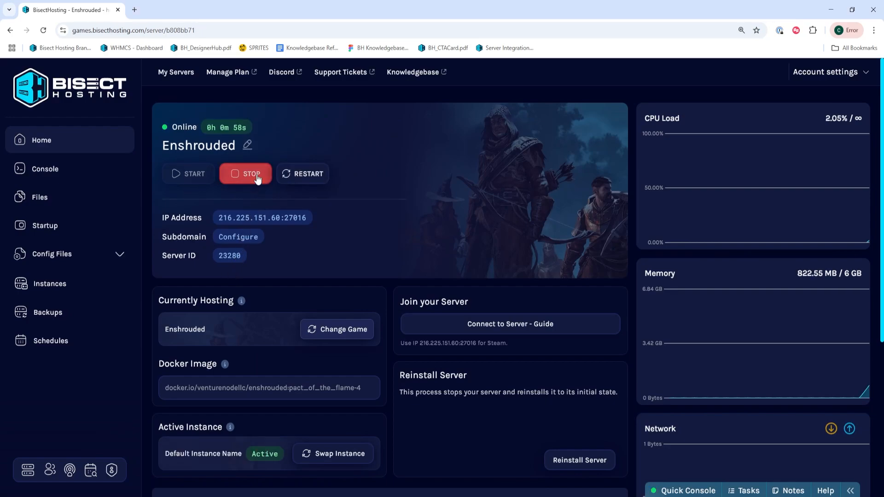
click(245, 173)
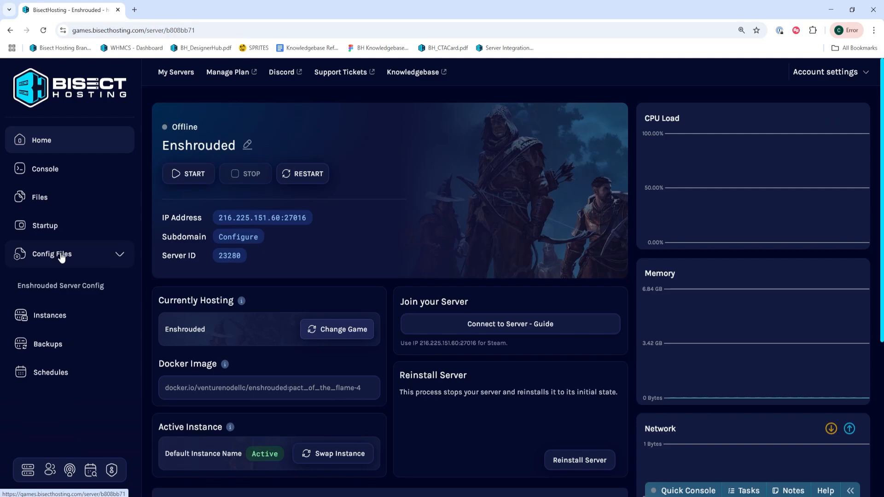
mouse_move(52, 289)
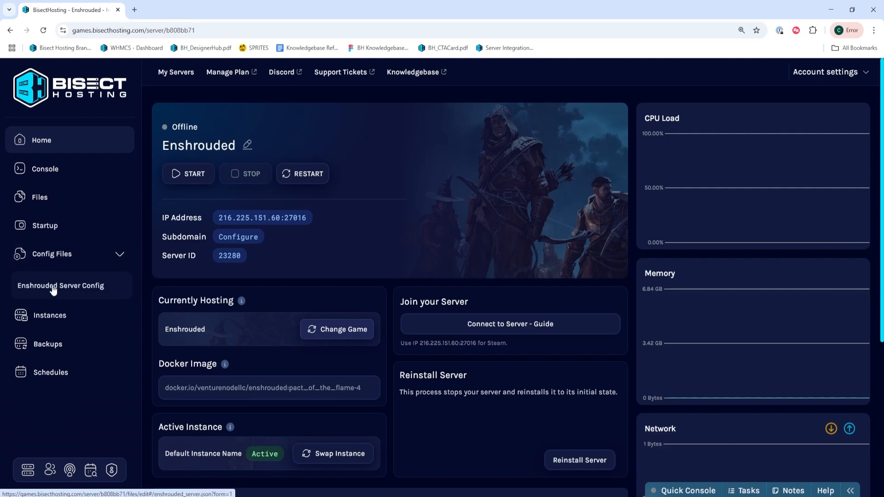
click(61, 286)
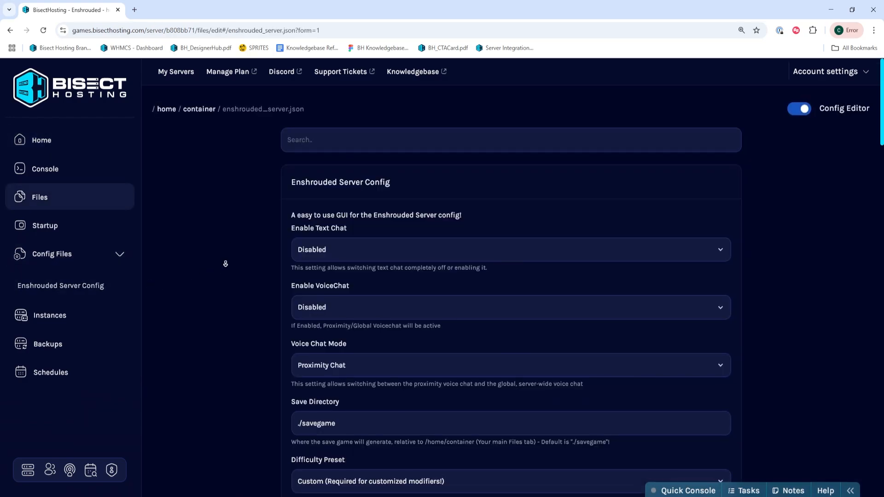
scroll(down, 3)
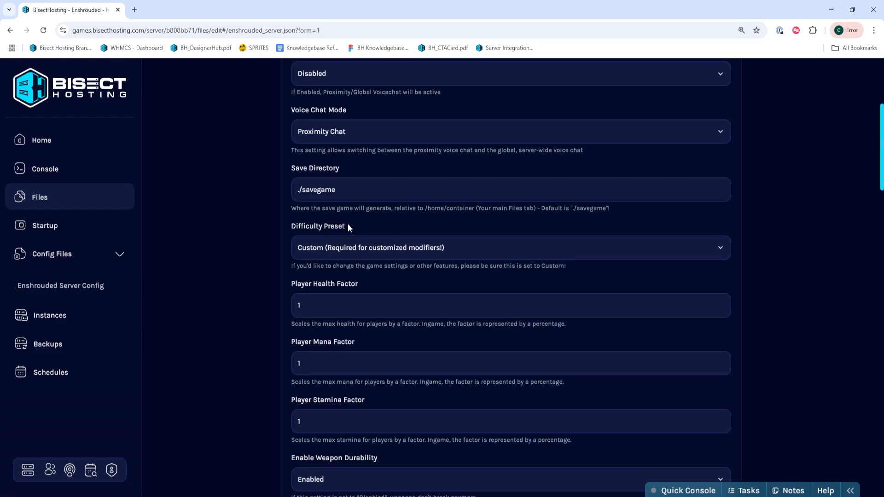
mouse_move(330, 226)
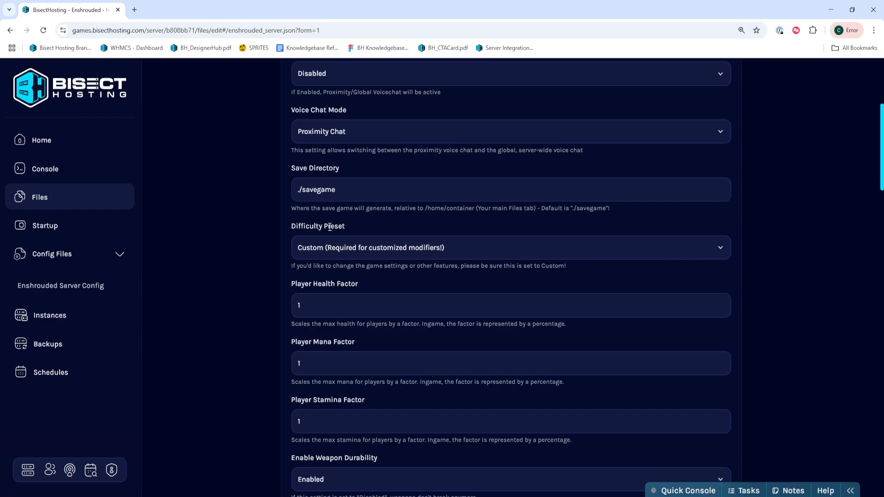
click(508, 248)
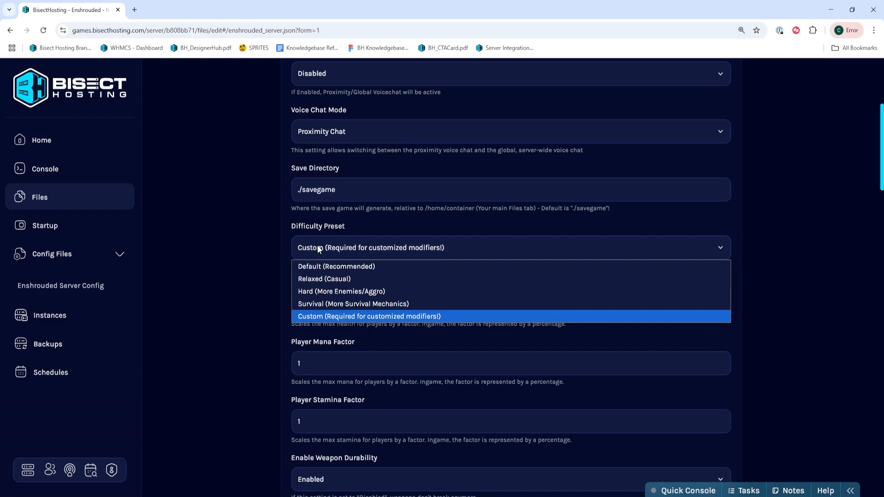
click(368, 317)
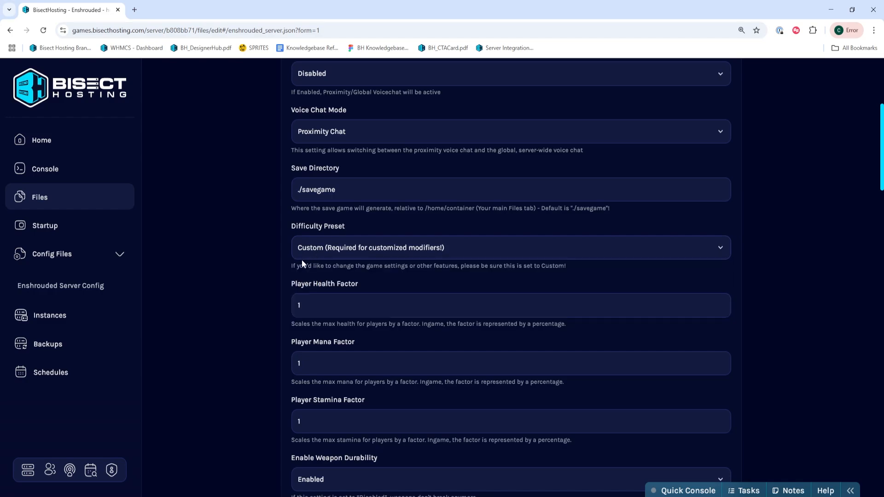
scroll(down, 3)
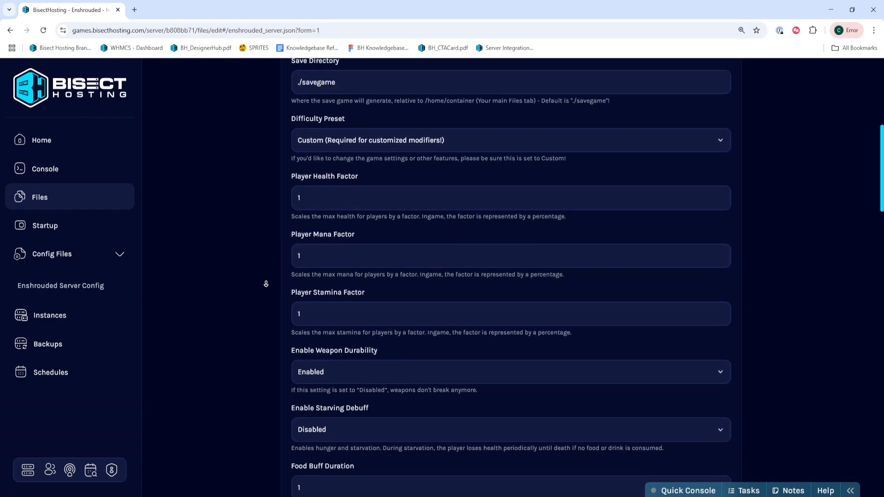
scroll(down, 3)
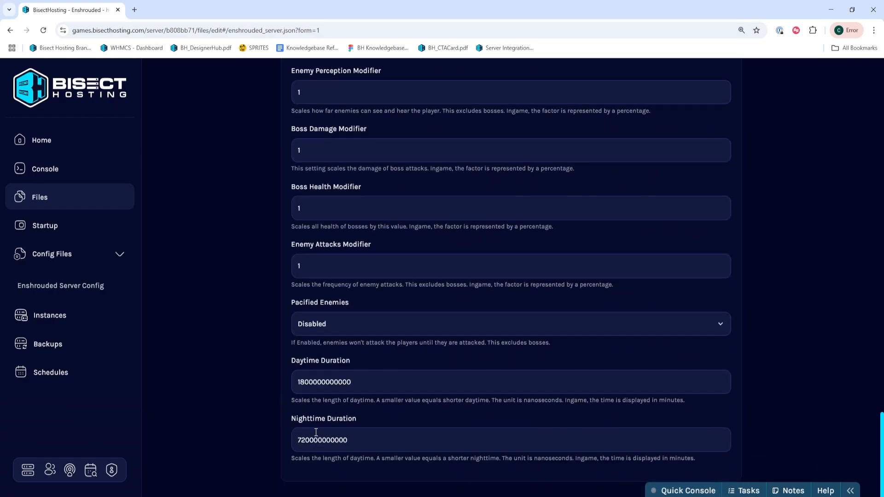
triple_click(348, 382)
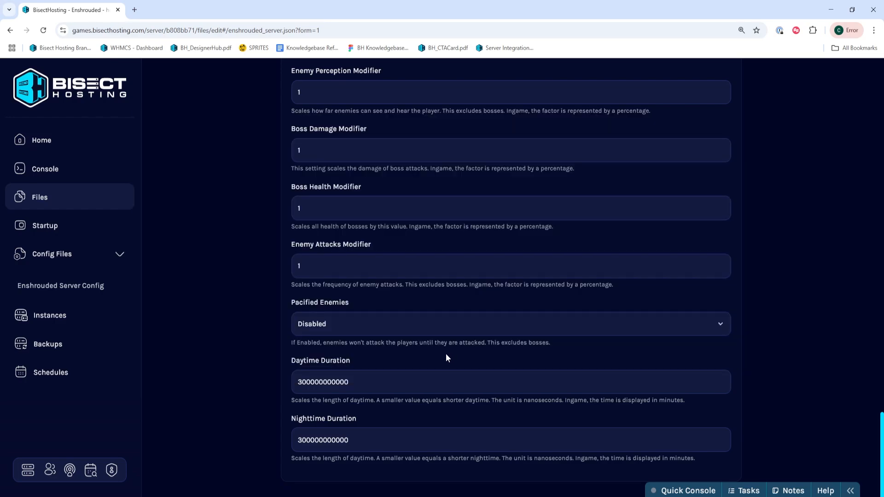
click(41, 140)
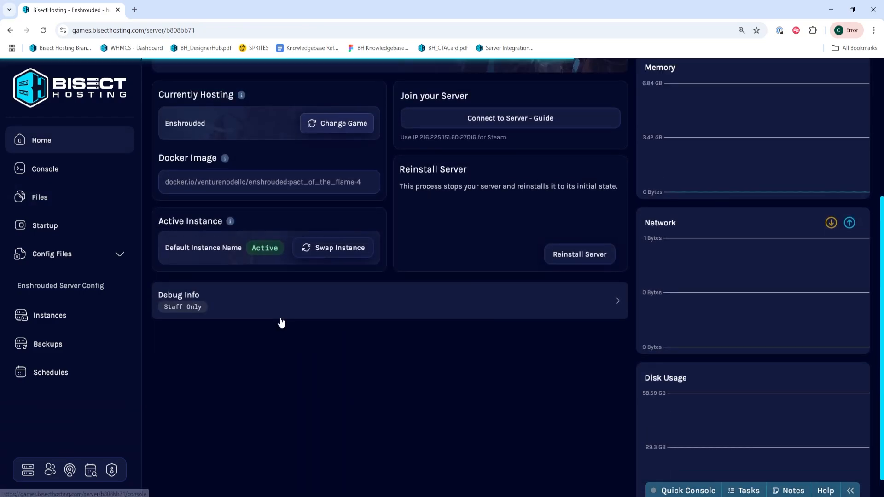